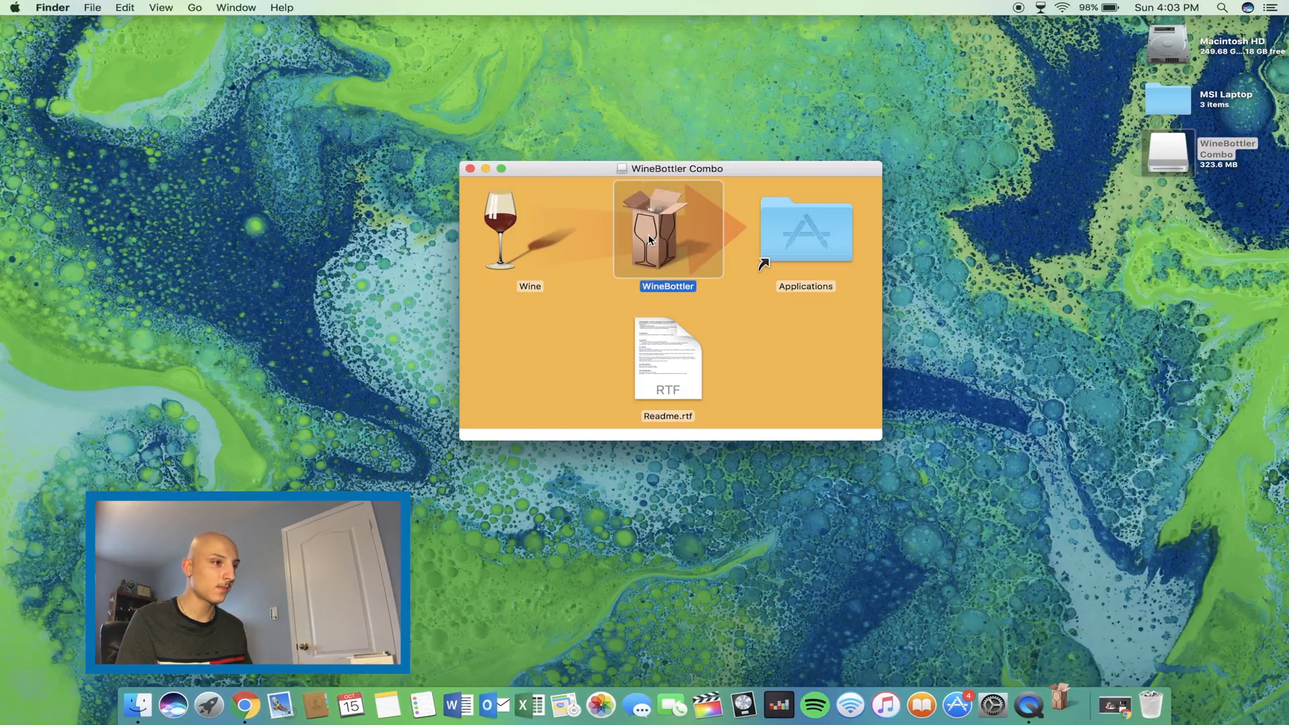
Launch WineBottler from the WineBottler Combo disk image window
double_click(650, 232)
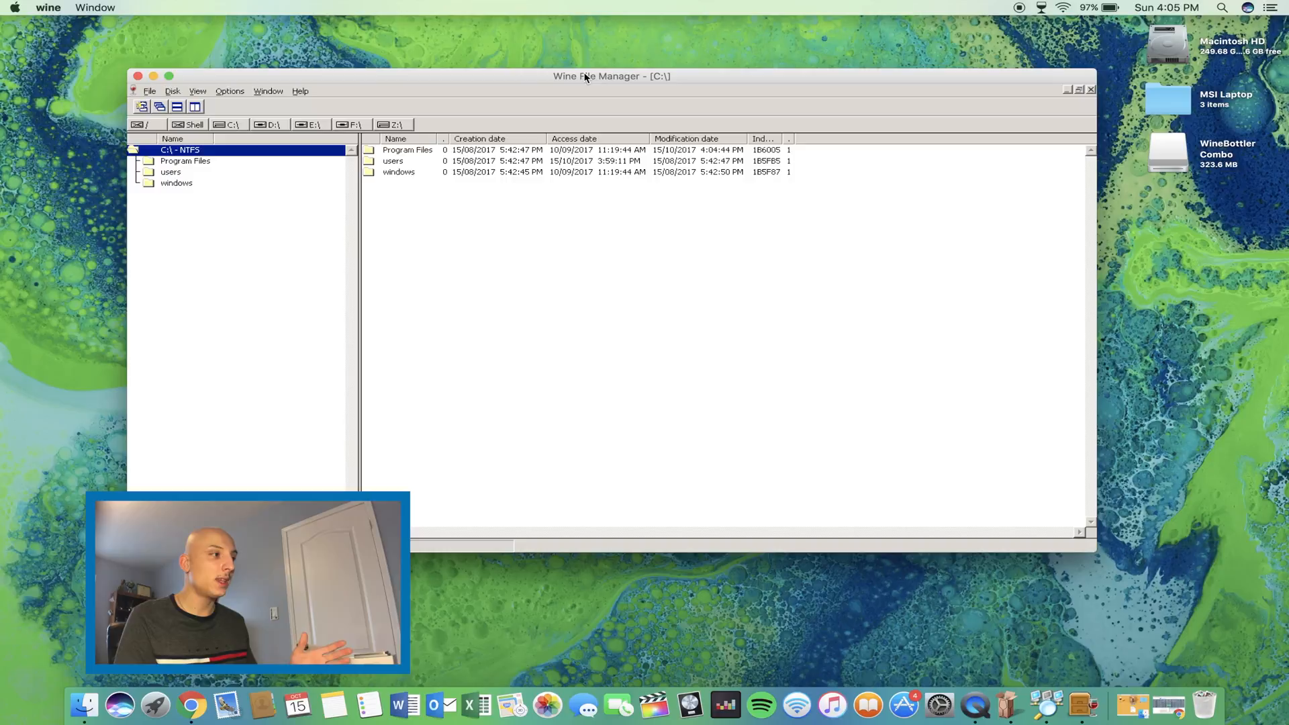